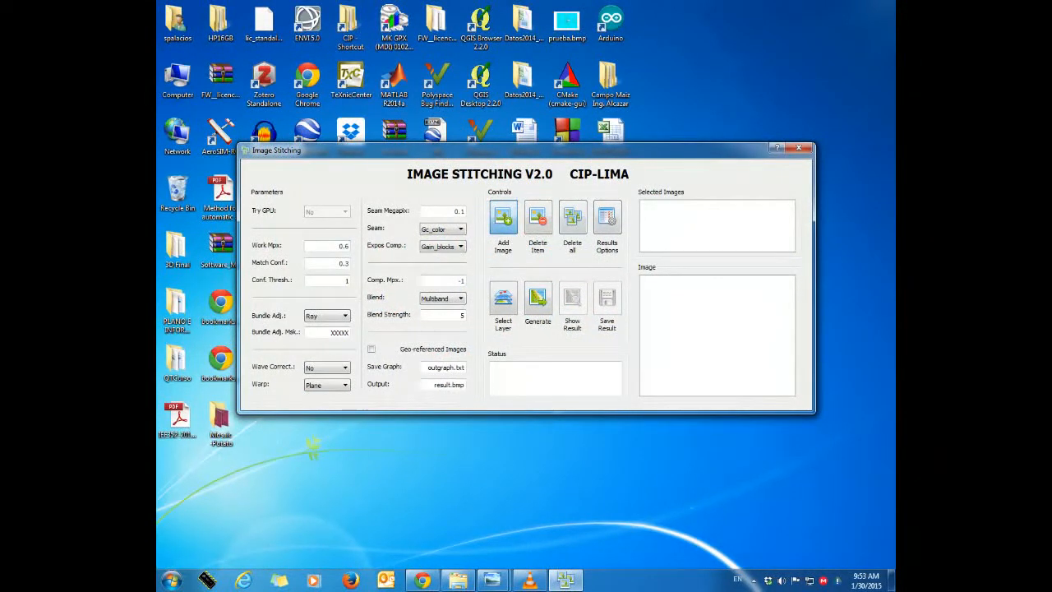
Load TTC00047.BMP and TTC00063.BMP from the Mosaic -Potato folder into the selected images list
{"action": "left_click", "coordinate": [503, 226]}
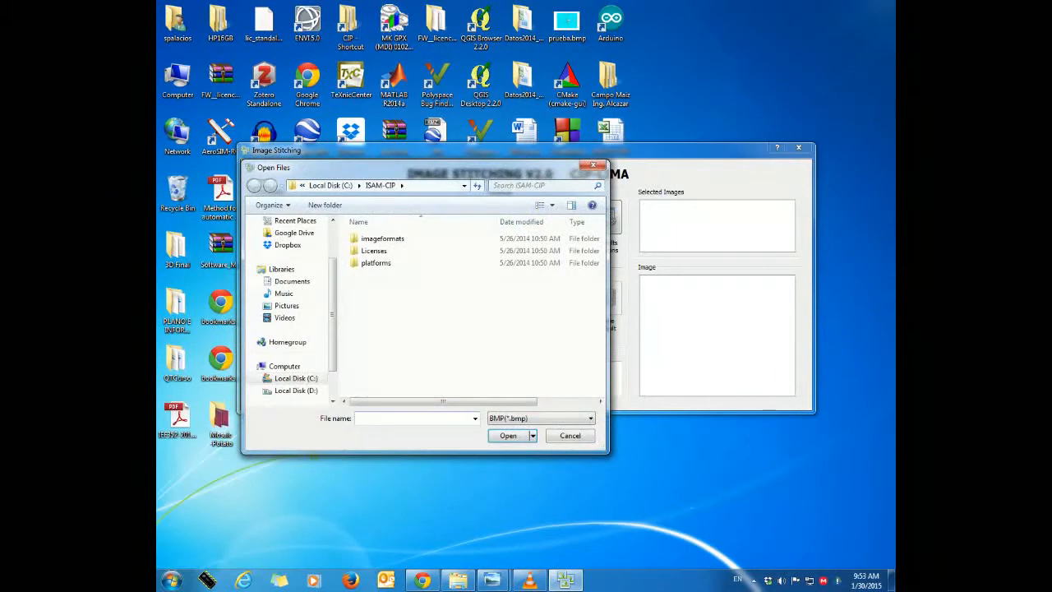
{"action": "left_click", "coordinate": [415, 418]}
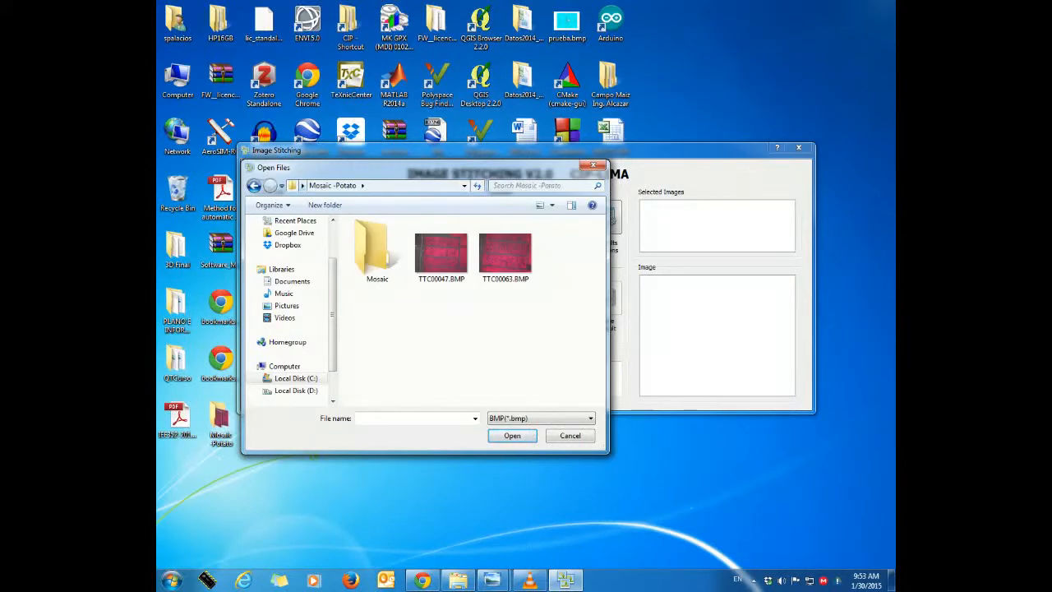
{"action": "left_click", "coordinate": [505, 251]}
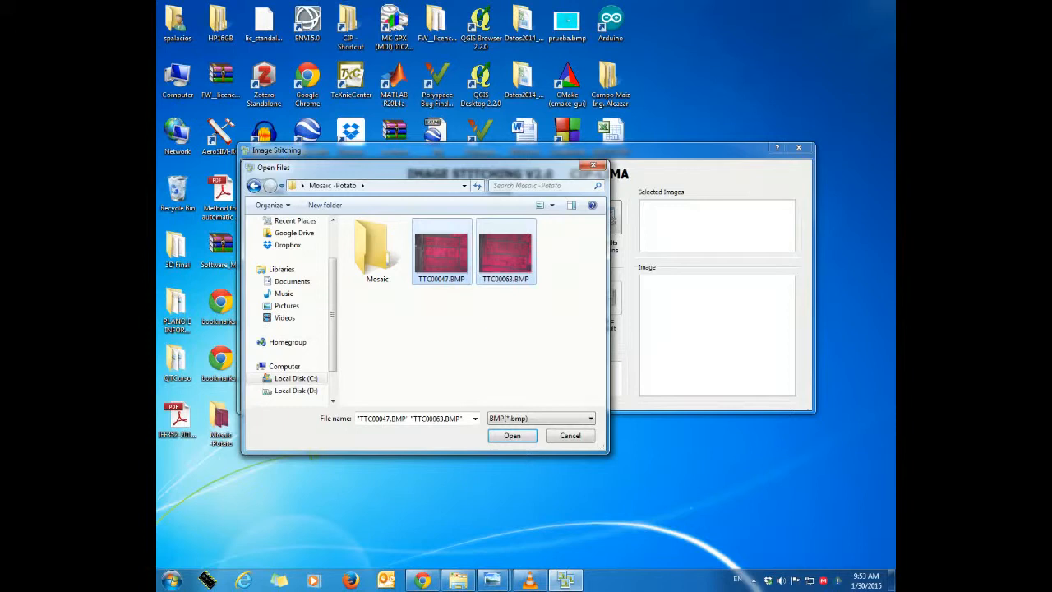
{"action": "left_click", "coordinate": [511, 435]}
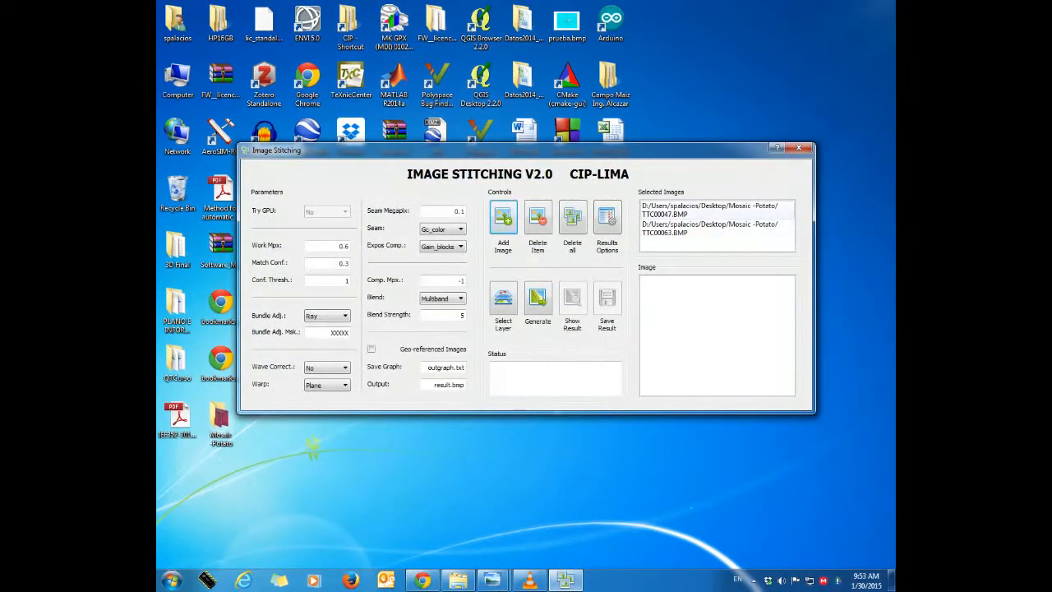
Preview a loaded image, enter Match Conf. 0.4 and Conf. Thresh. 0.5, then request layer selection
{"action": "left_click", "coordinate": [711, 229]}
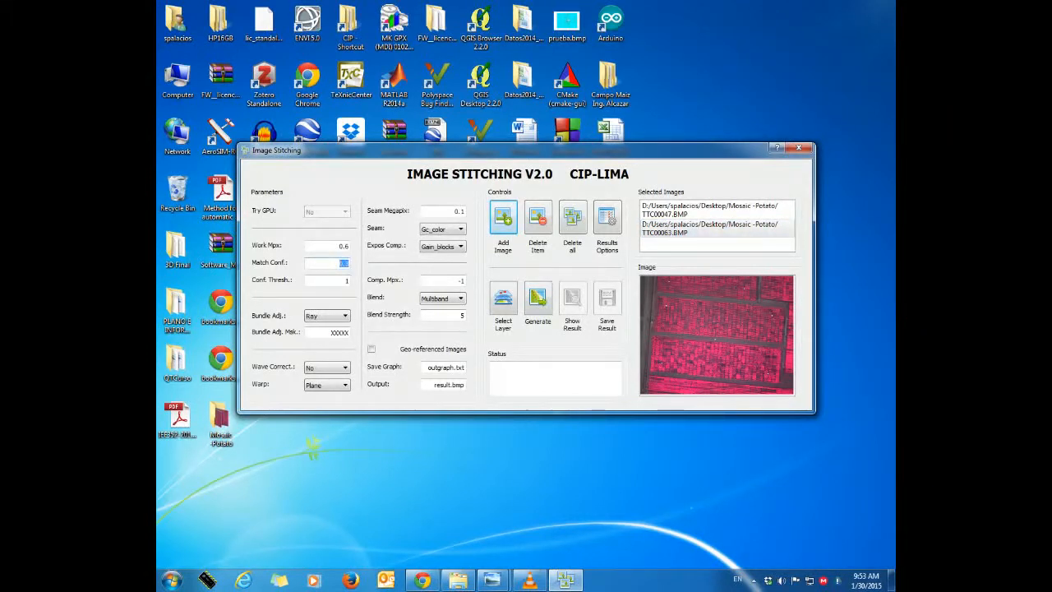
{"action": "type", "text": "0.4"}
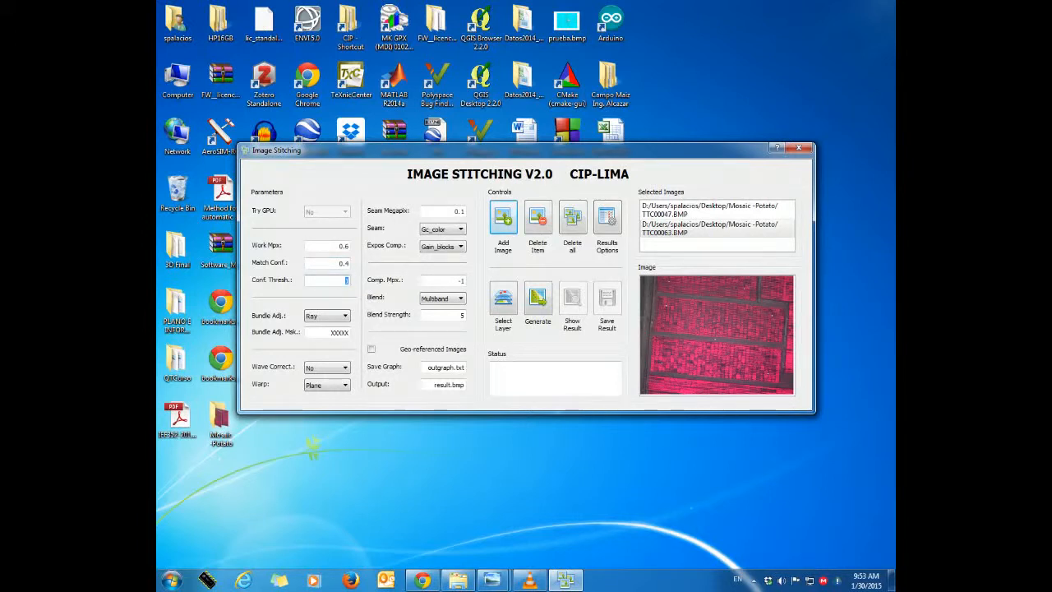
{"action": "type", "text": "0.5"}
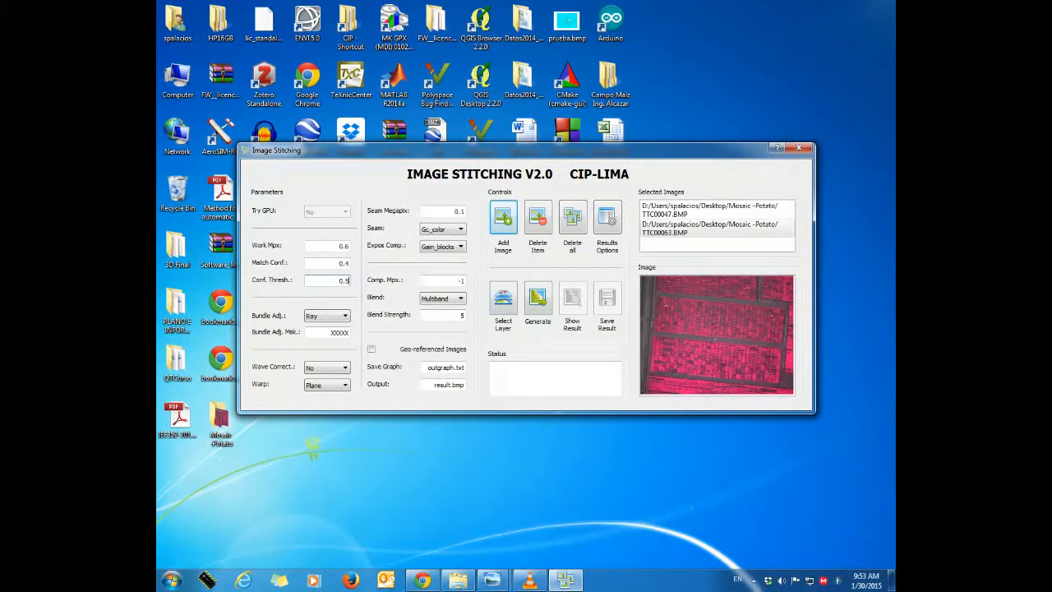
{"action": "left_click", "coordinate": [538, 300]}
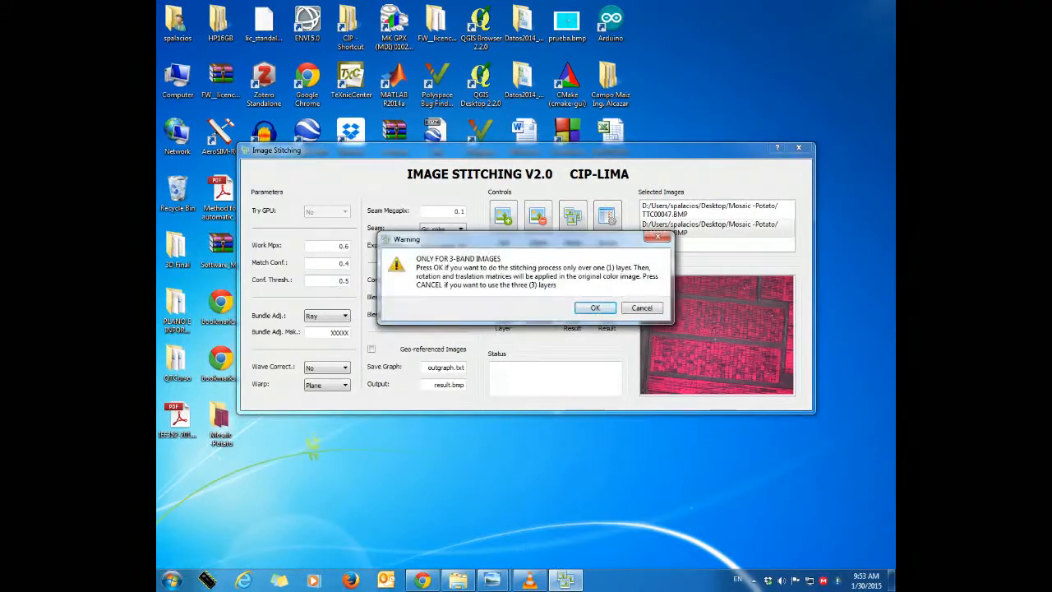
Accept single-layer stitching and generate the mosaic on the 1st Layer Infrared
{"action": "left_click", "coordinate": [595, 308]}
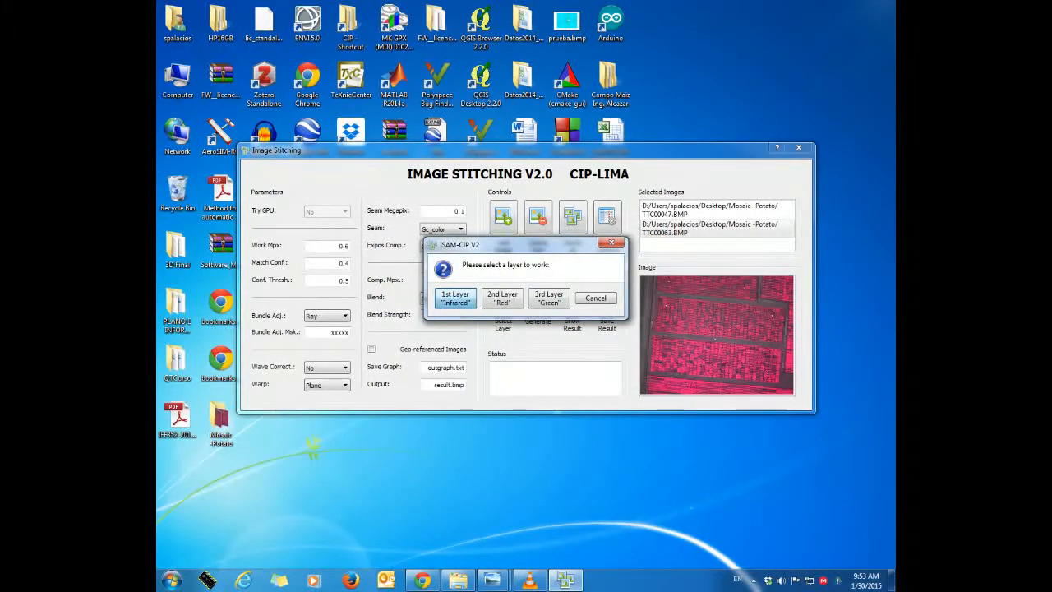
{"action": "left_click", "coordinate": [454, 297]}
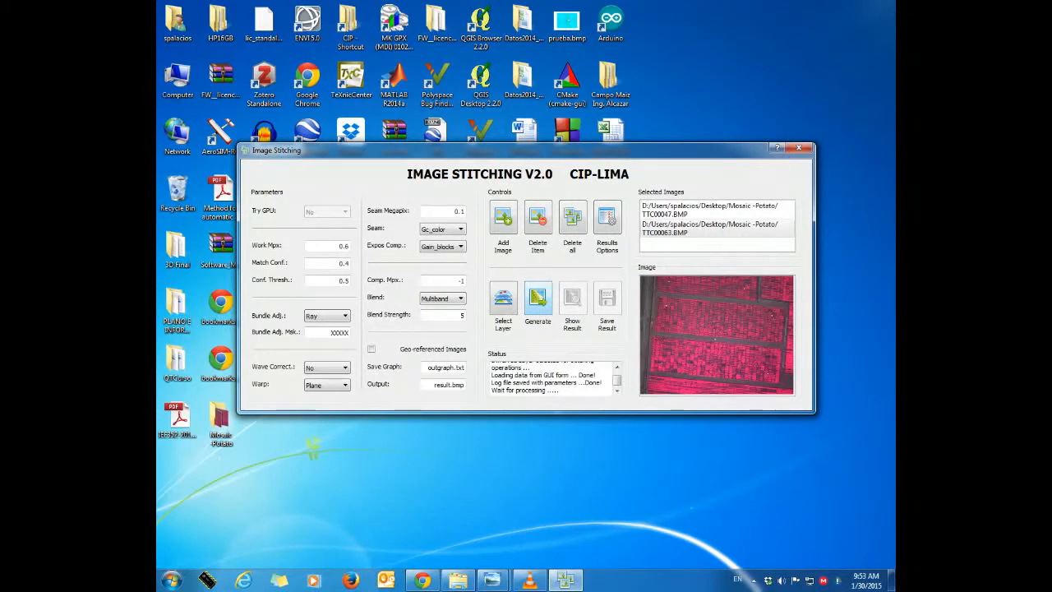
{"action": "left_click", "coordinate": [538, 302]}
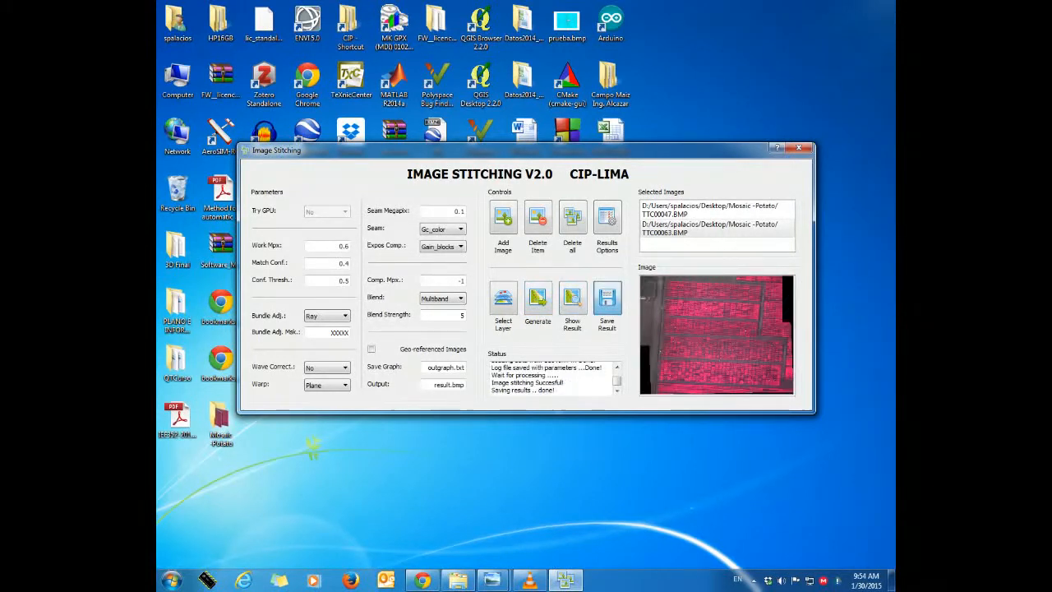
Save the stitched result into the Mosaic folder
{"action": "left_click", "coordinate": [606, 302]}
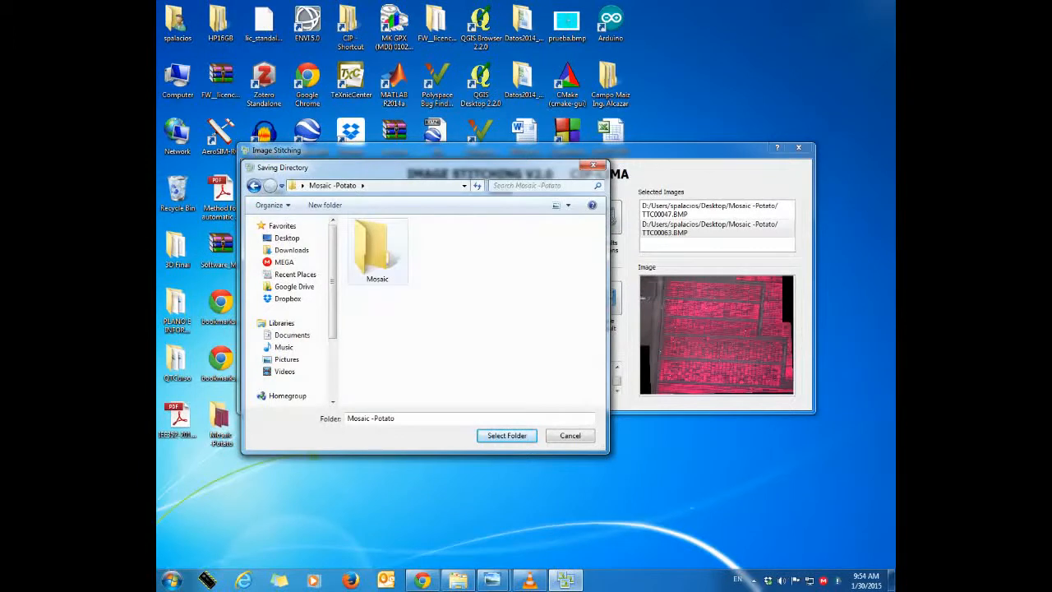
{"action": "double_click", "coordinate": [377, 247]}
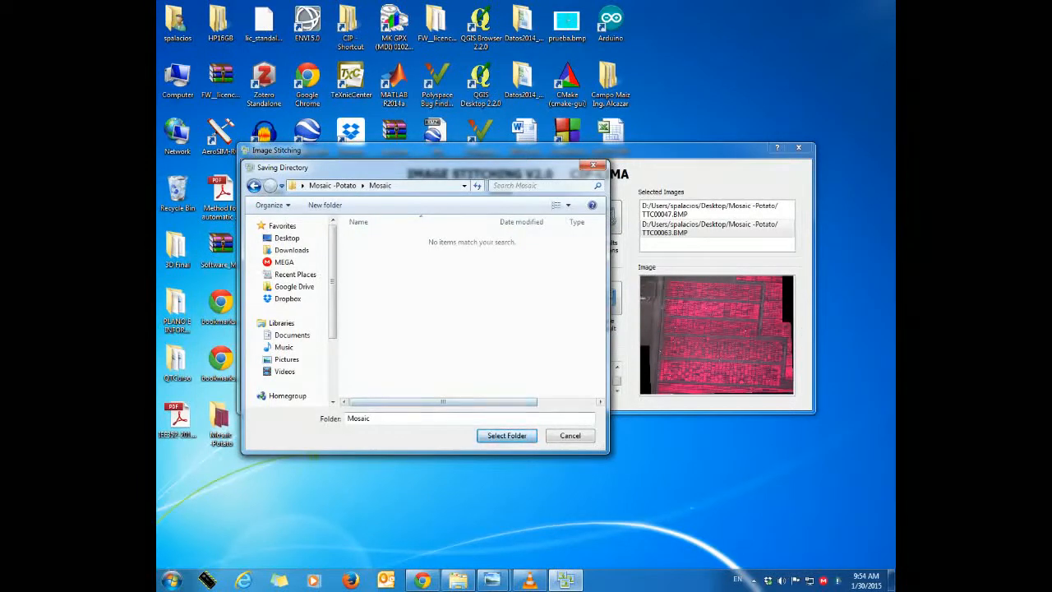
{"action": "left_click", "coordinate": [506, 436]}
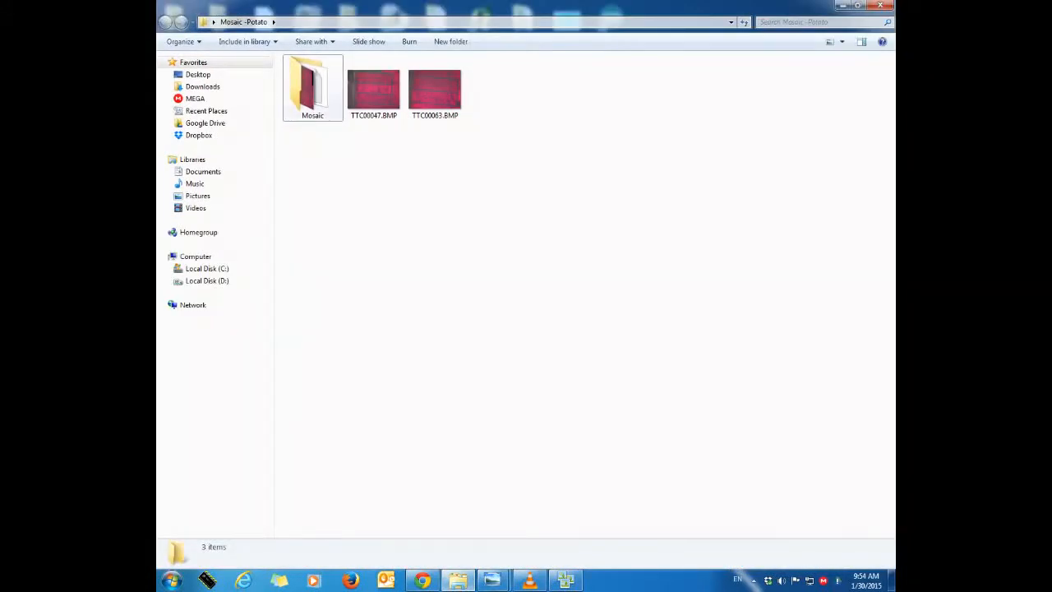
Open the Mosaic folder and view result.bmp in Windows Photo Viewer
{"action": "double_click", "coordinate": [312, 86]}
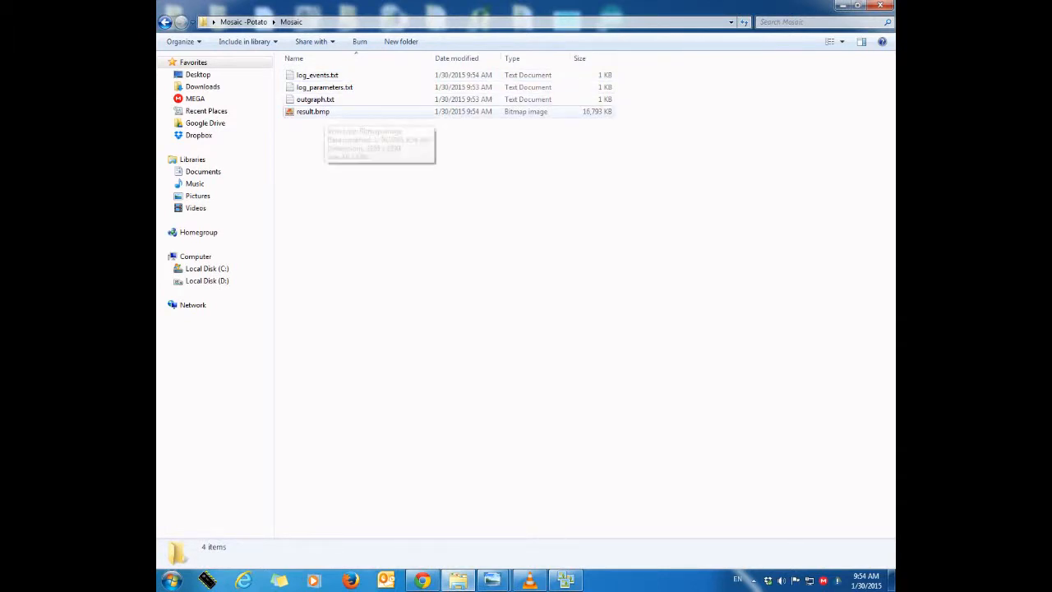
{"action": "double_click", "coordinate": [312, 111]}
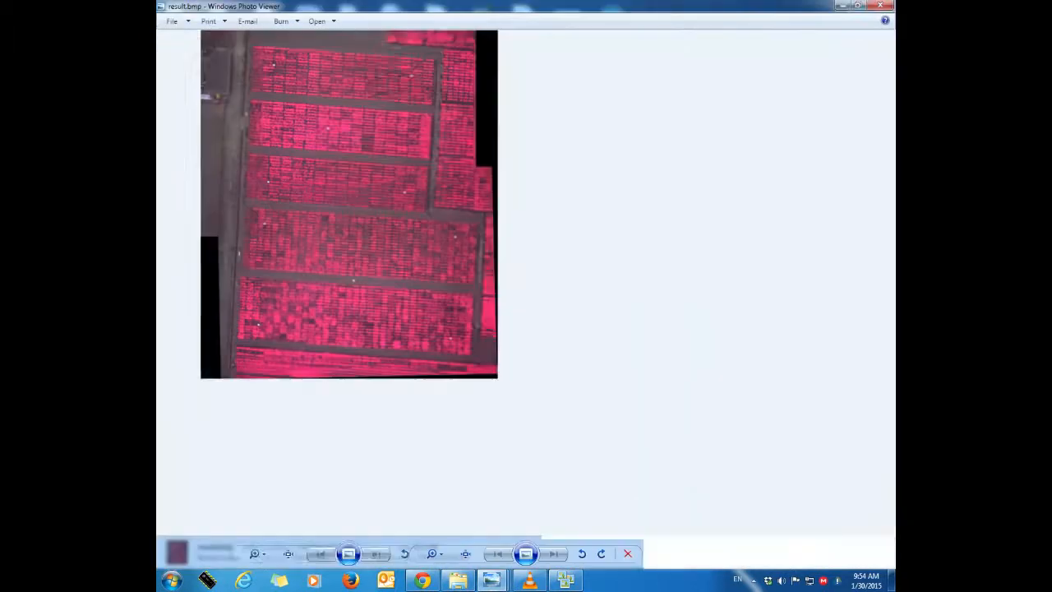